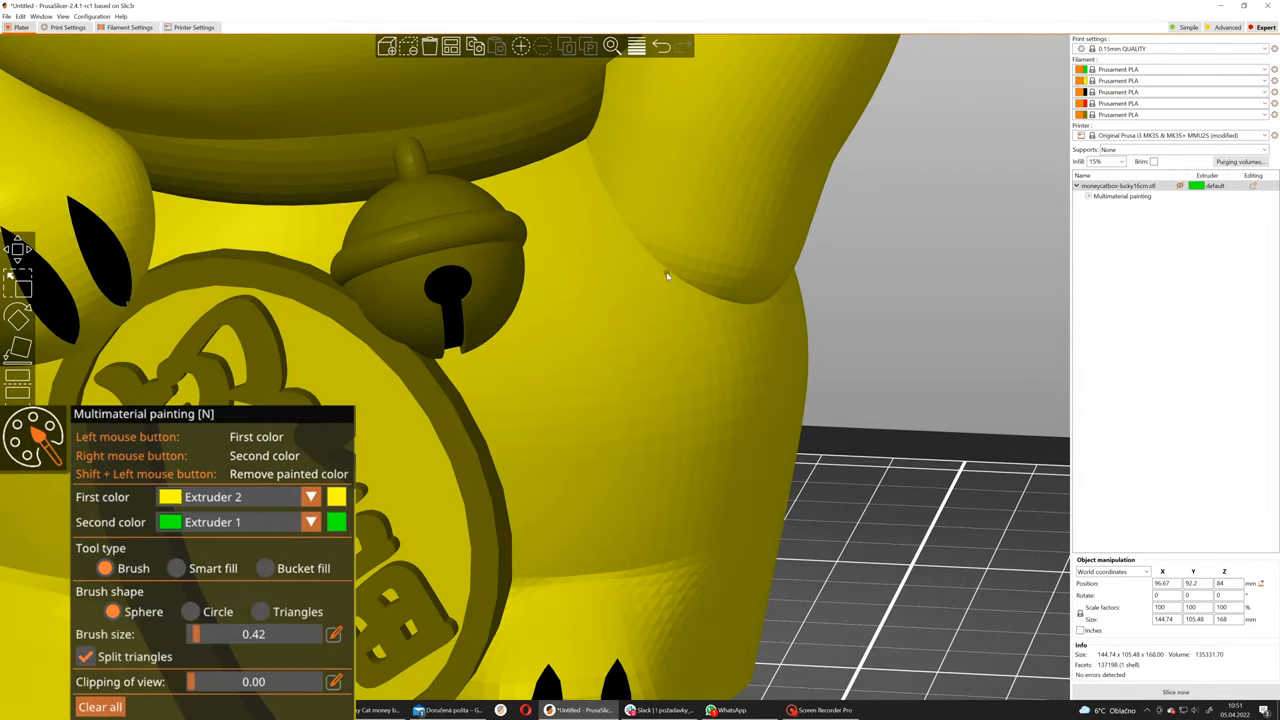
Paint a red Extruder 4 outline around the cat's left ear and switch to bucket fill.
drag(478, 418, 665, 272)
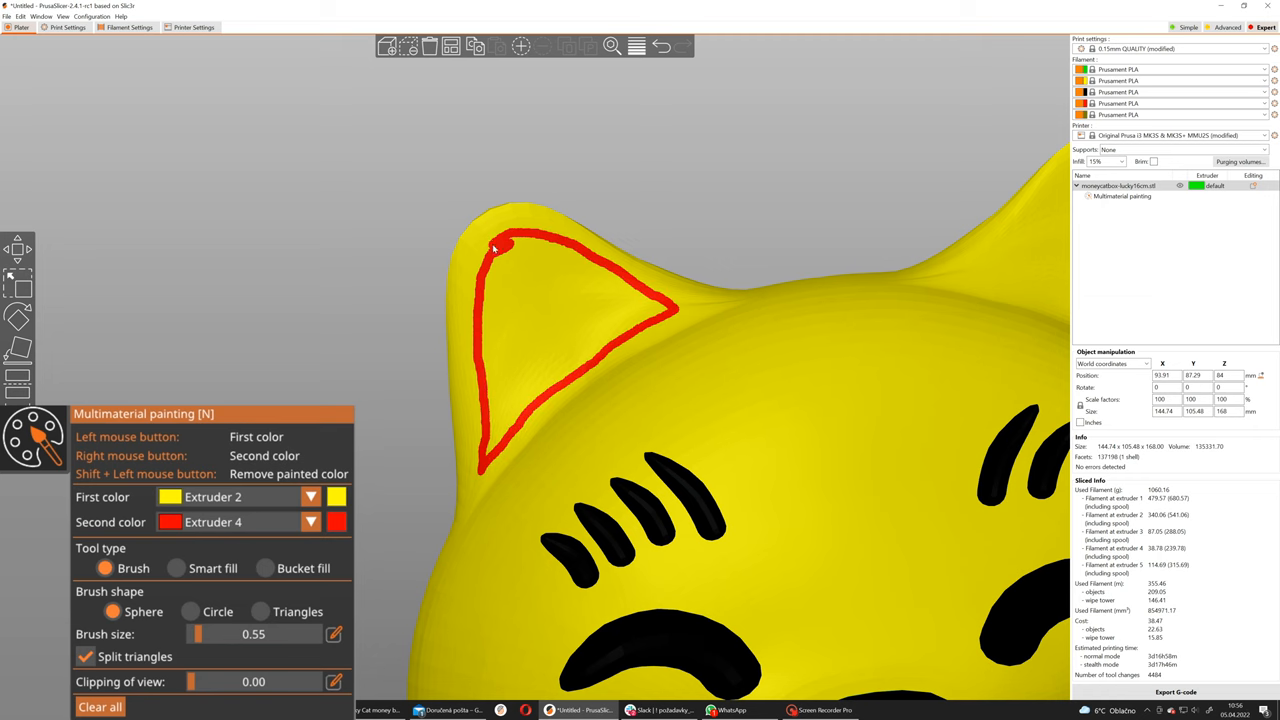
click(266, 568)
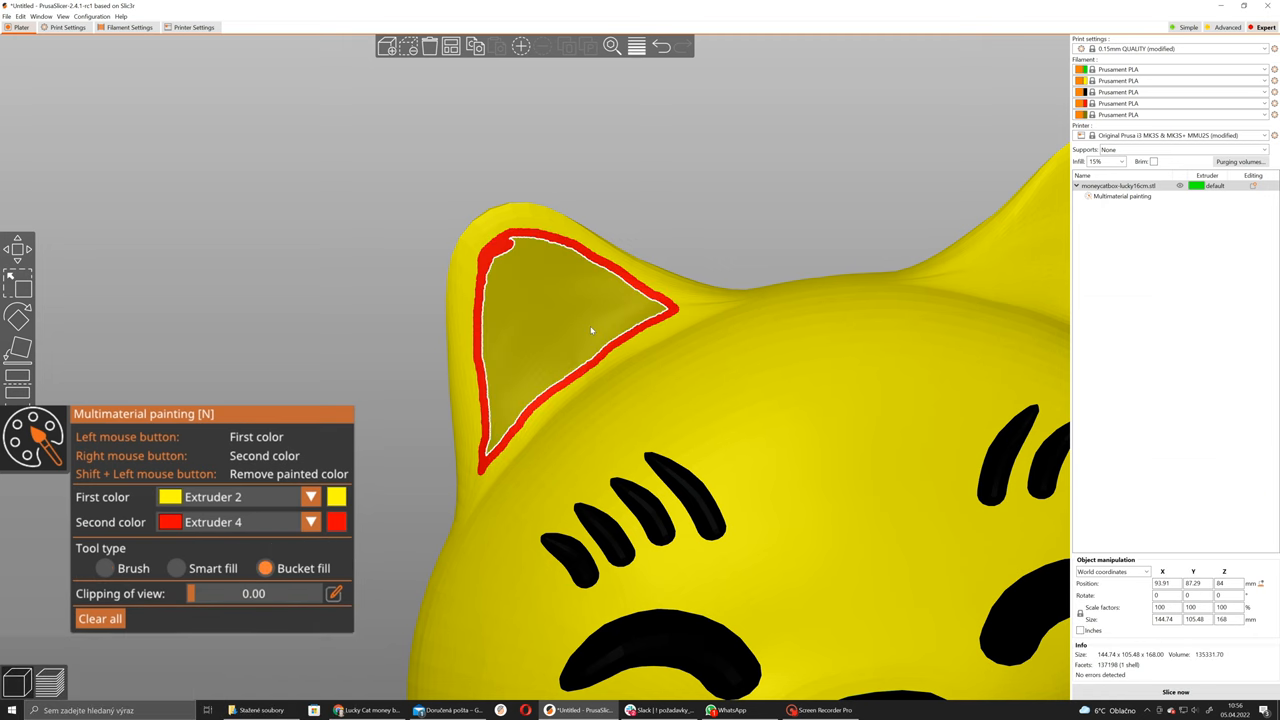